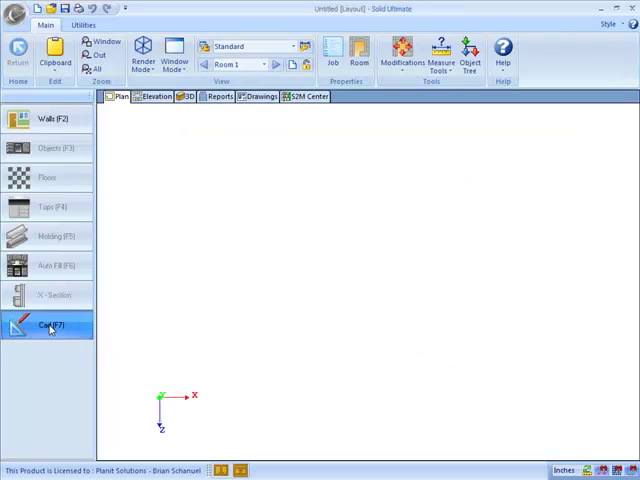
Step: Switch to CAD drafting and draw a closed square from separate Line segments in the plan
click(48, 324)
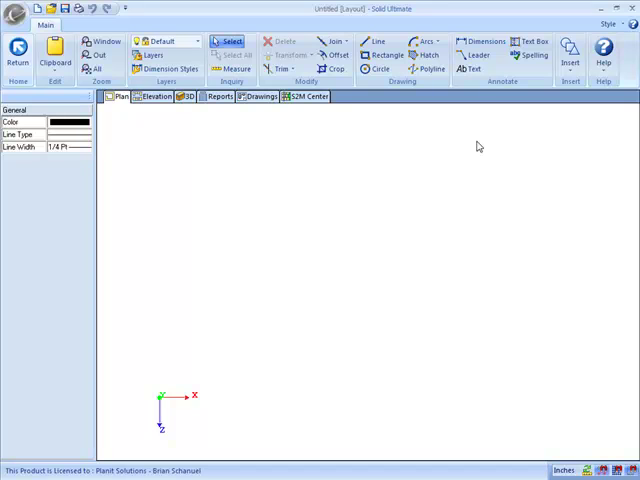
mouse_move(424, 112)
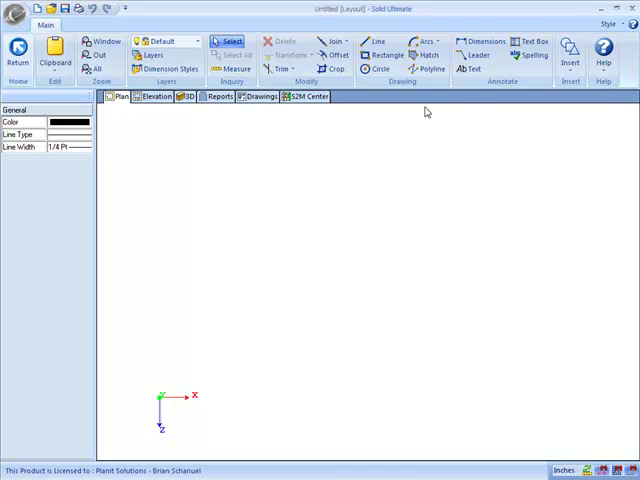
click(378, 40)
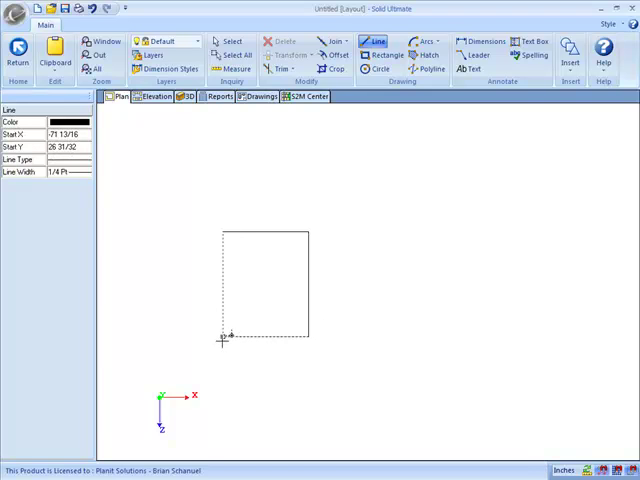
click(222, 234)
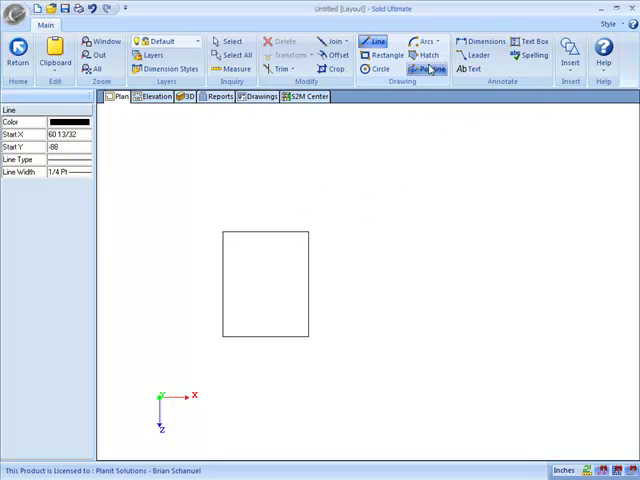
Step: Draw a second square as one polyline beside the first, then move and restore the left square's top edge
click(432, 68)
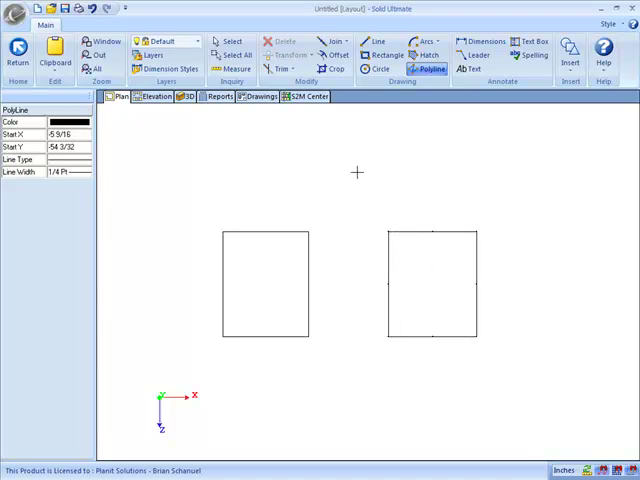
right_click(288, 160)
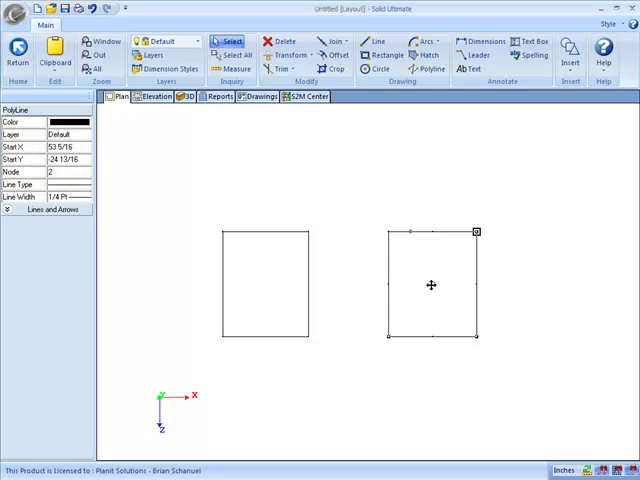
drag(432, 284, 460, 246)
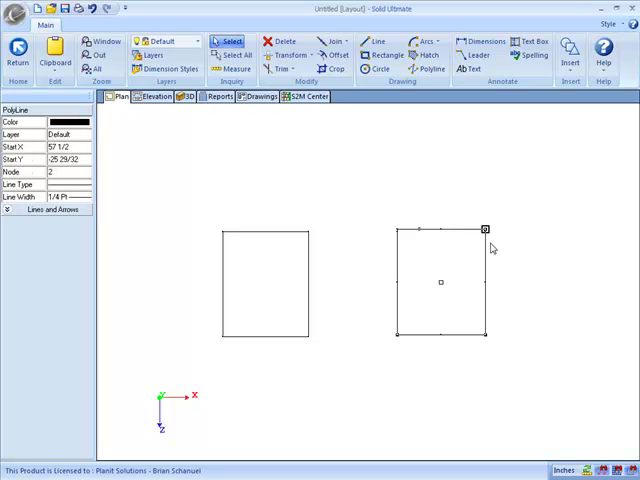
mouse_move(494, 272)
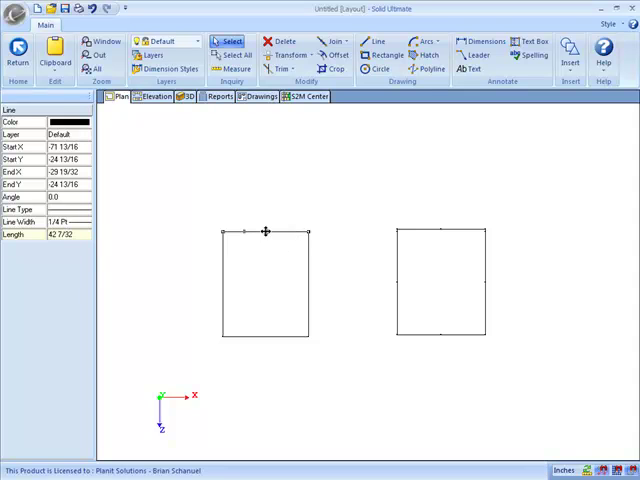
drag(268, 232, 294, 188)
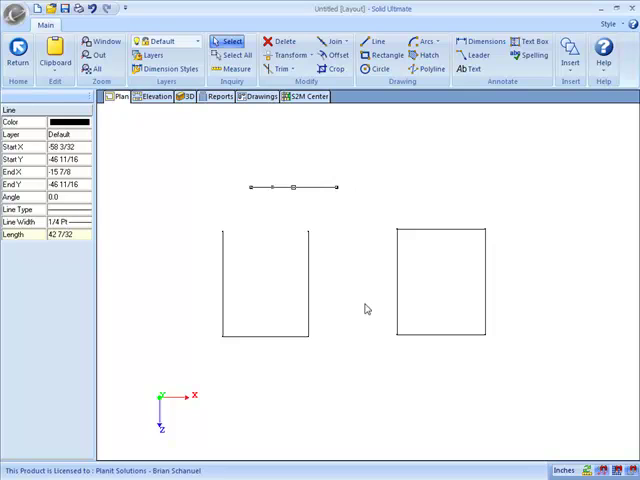
click(284, 44)
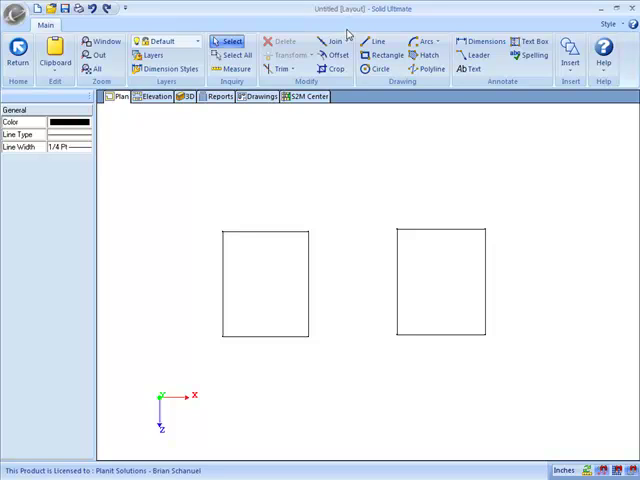
click(336, 40)
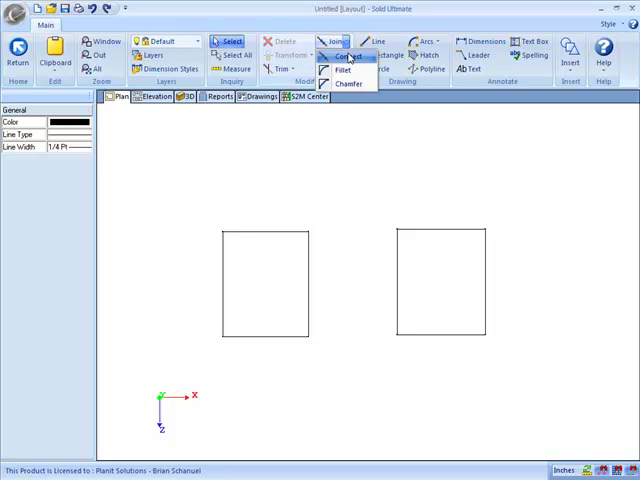
click(348, 56)
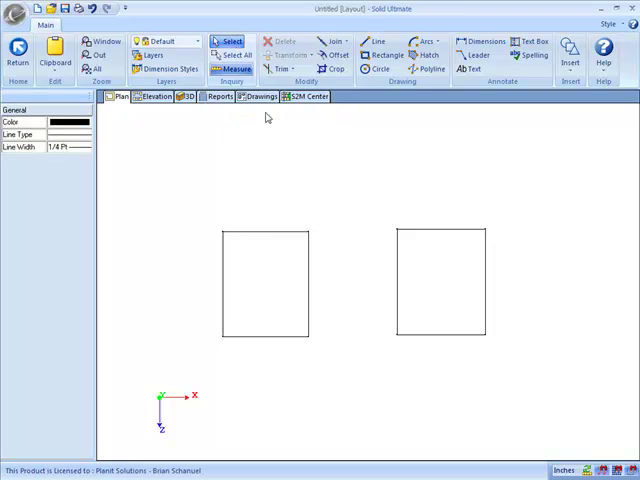
click(266, 284)
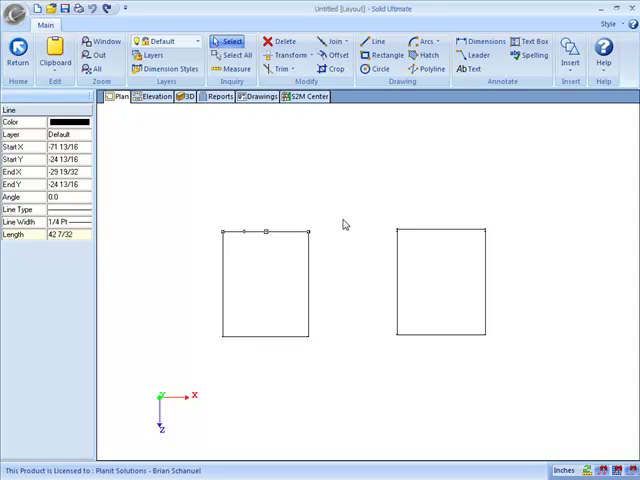
click(374, 142)
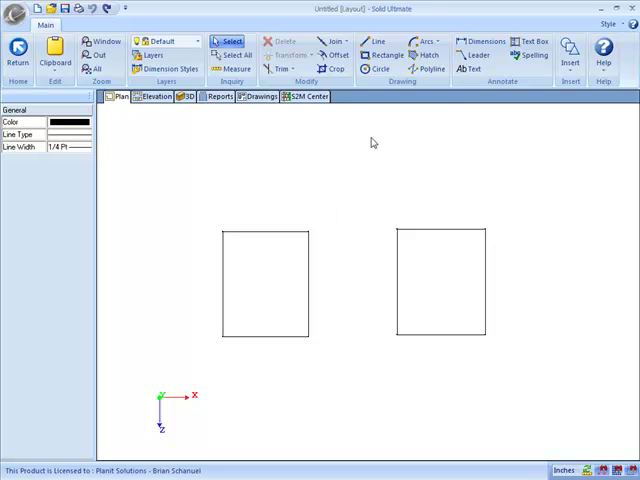
Step: Use Modify > Connect to join the left square's lines, then select both squares
click(336, 40)
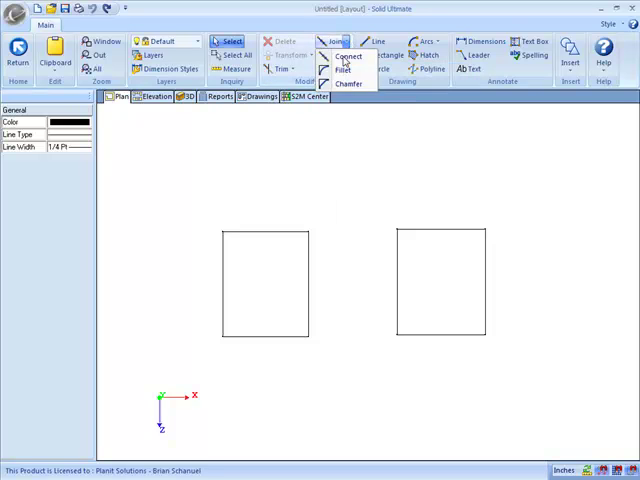
click(348, 56)
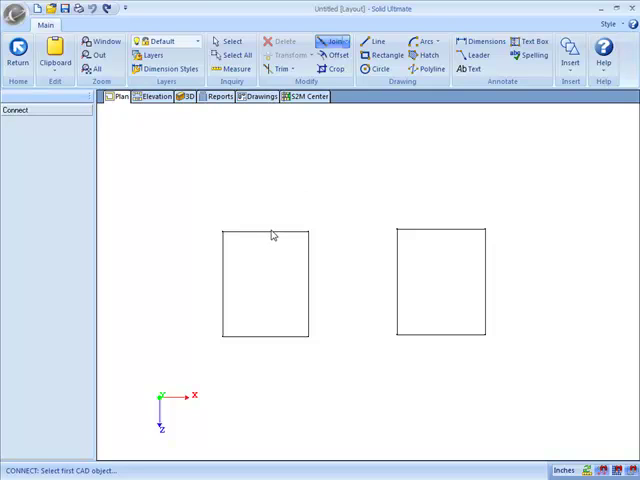
click(264, 232)
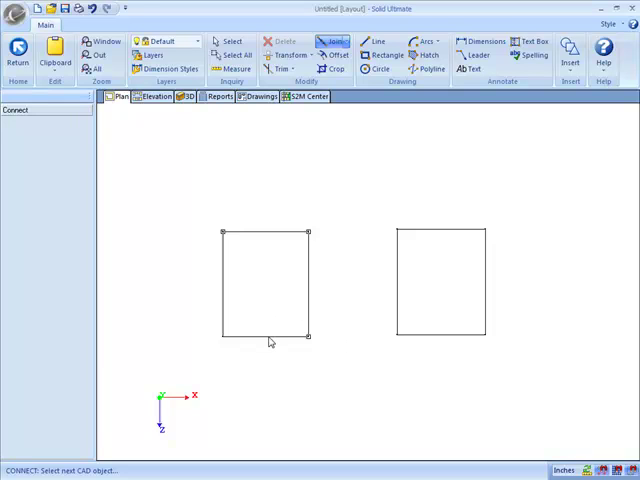
mouse_move(230, 284)
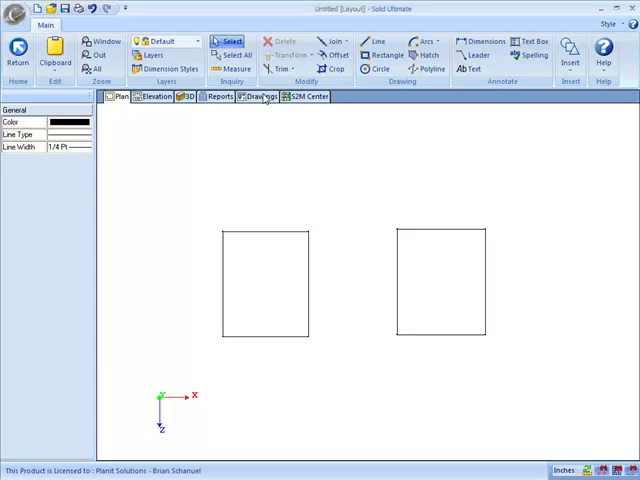
click(264, 284)
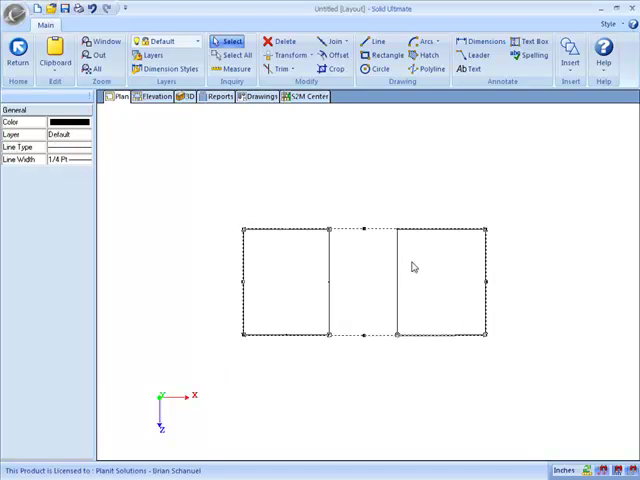
Step: Delete both squares and draw one large rectangle outline across the middle of the plan
click(284, 42)
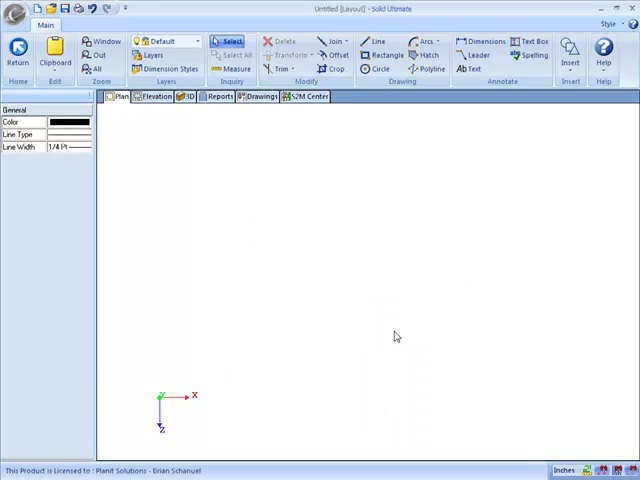
click(348, 42)
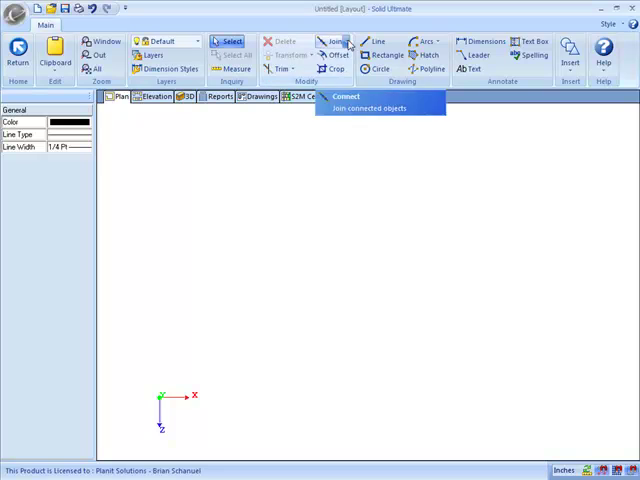
click(348, 42)
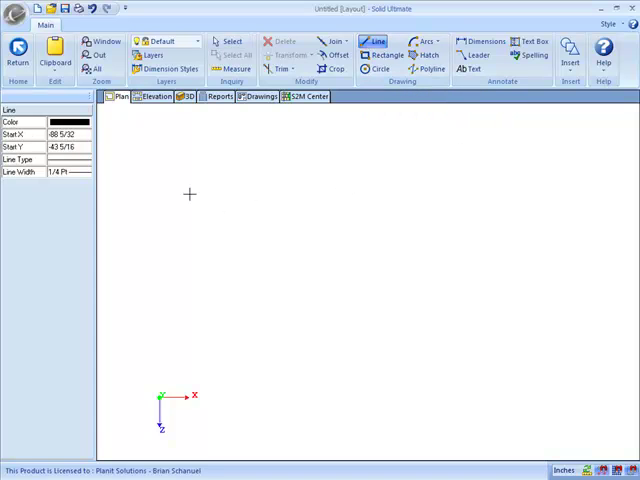
drag(188, 194, 512, 190)
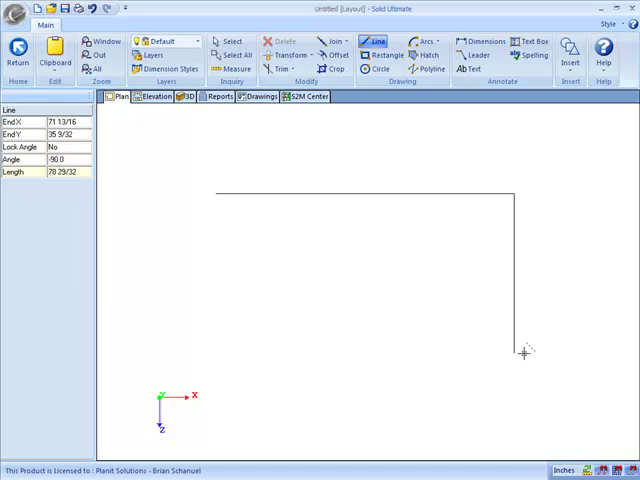
click(288, 370)
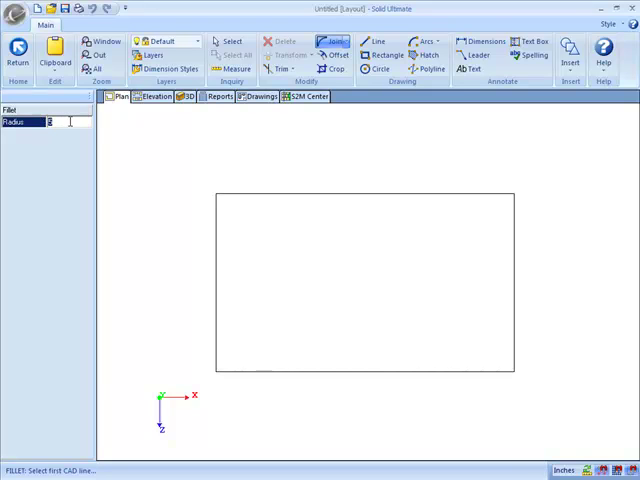
Step: Fillet the rectangle's left corners, trying radius values 2, 15 and 2
text(2)
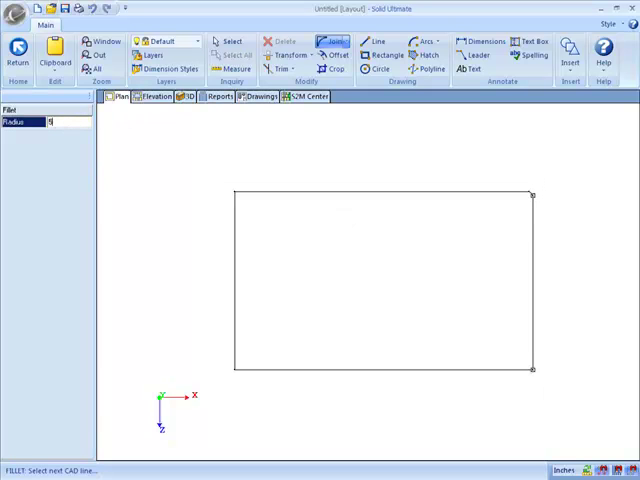
mouse_move(464, 376)
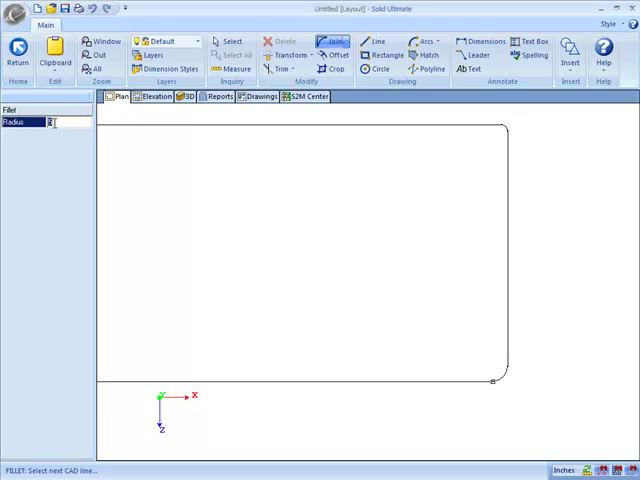
text(1)
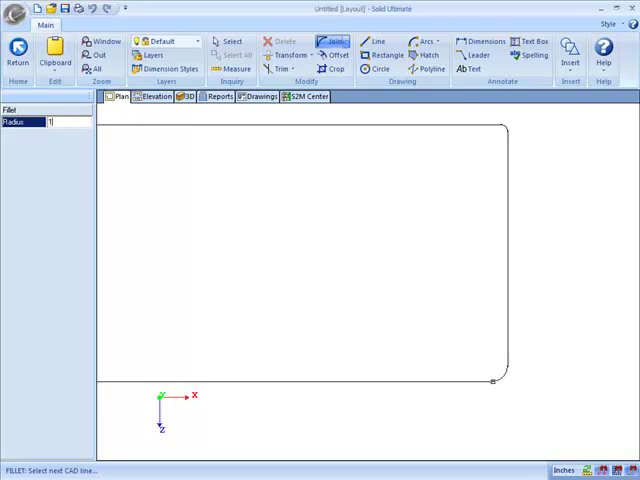
text(5)
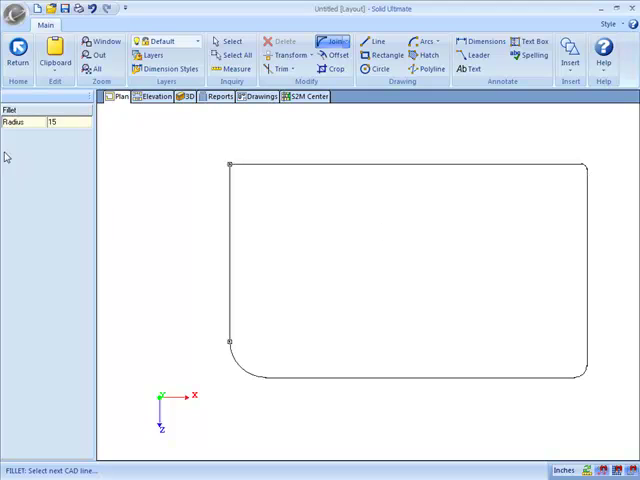
text(2)
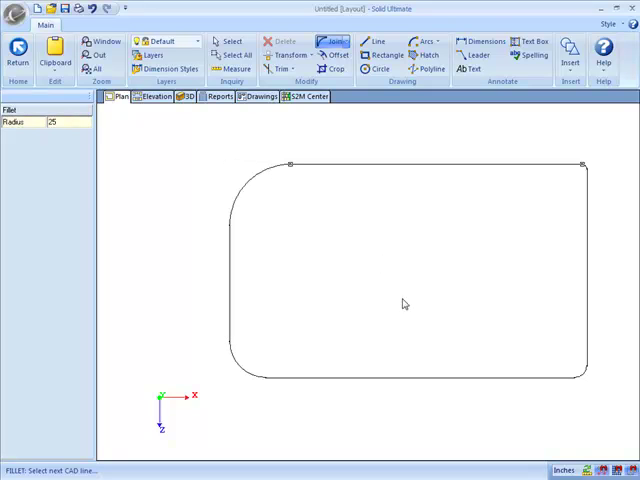
mouse_move(200, 130)
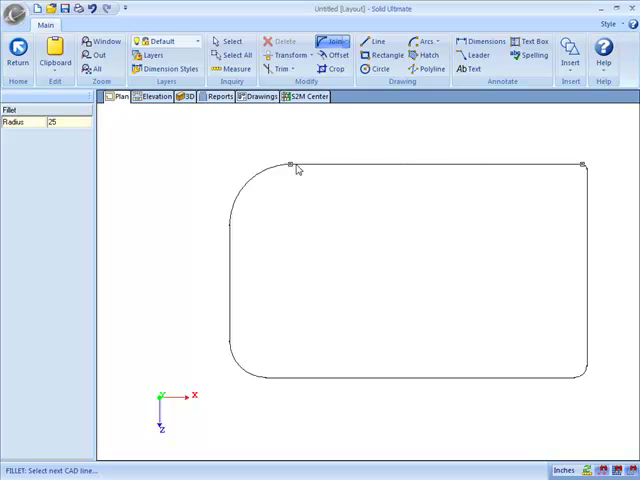
mouse_move(592, 384)
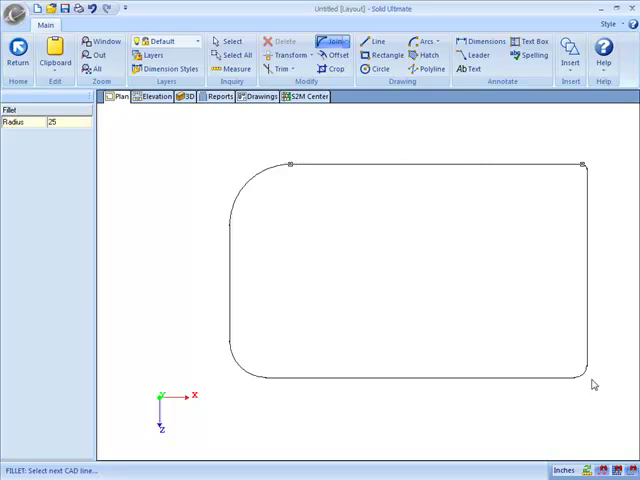
mouse_move(228, 338)
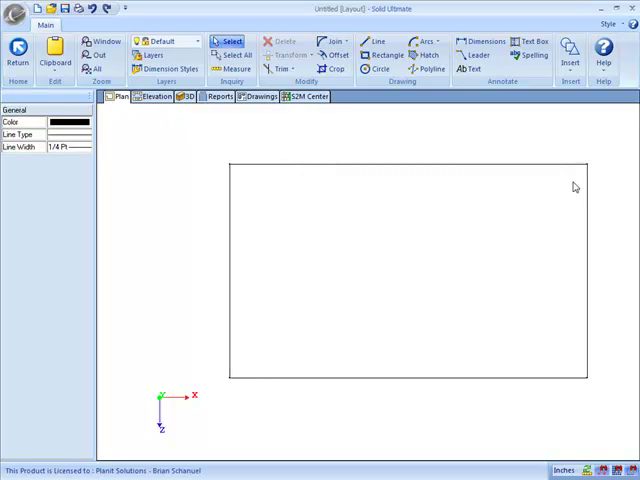
mouse_move(496, 156)
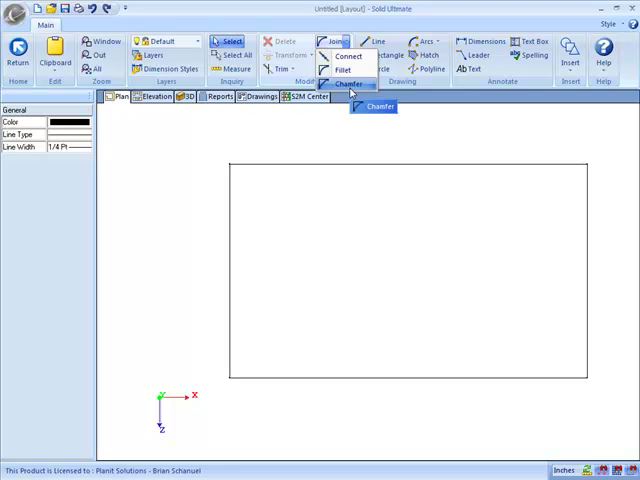
Step: Chamfer the top-right corner between the top and right edges with a length of 30
click(348, 84)
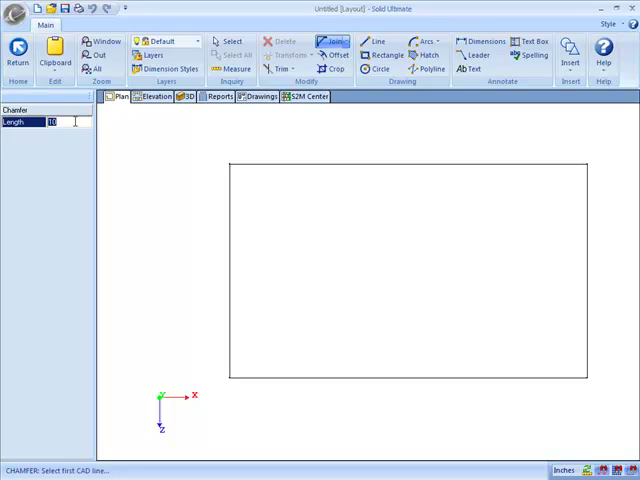
mouse_move(478, 170)
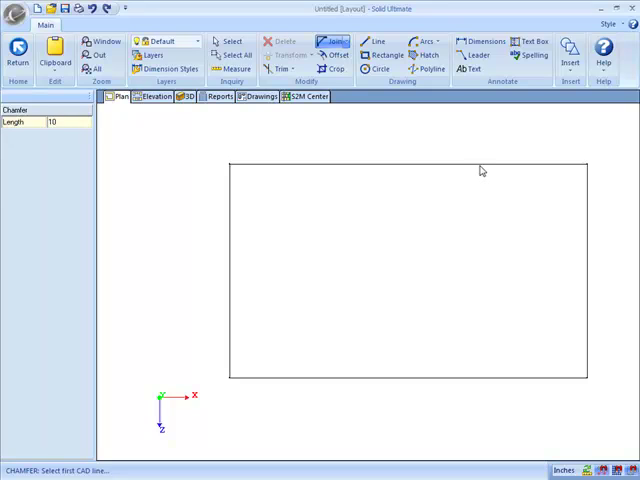
click(480, 164)
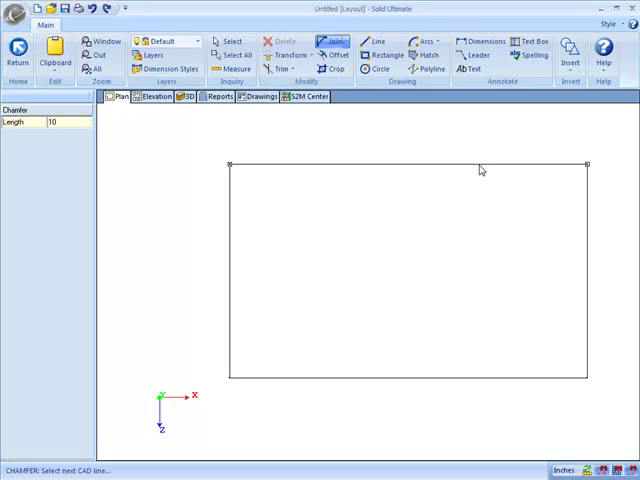
click(588, 164)
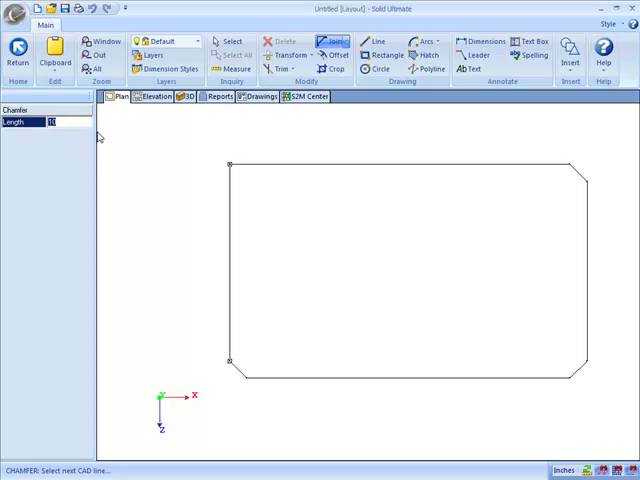
text(30)
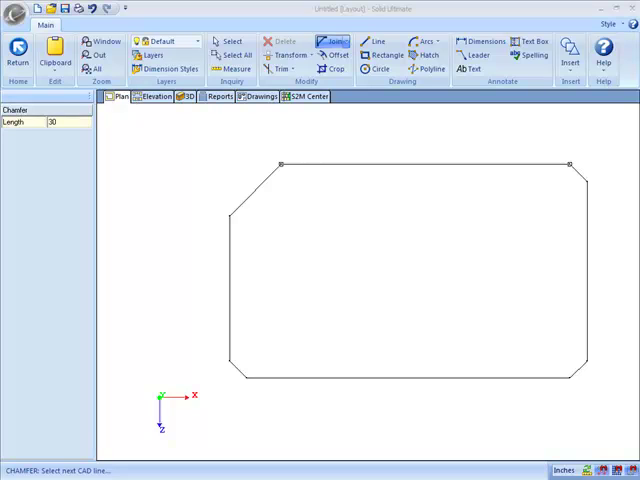
mouse_move(388, 150)
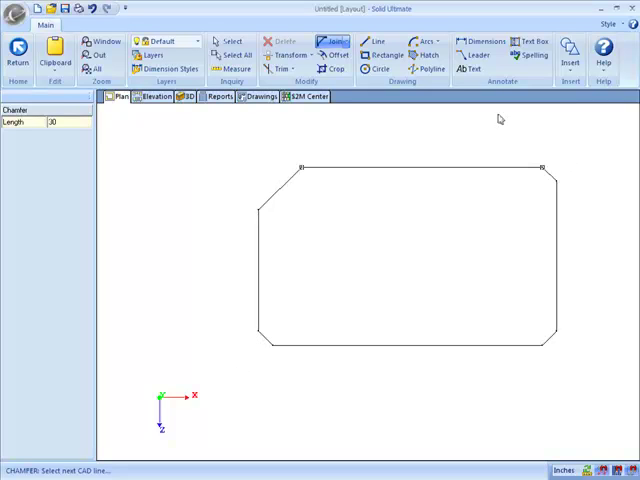
mouse_move(260, 216)
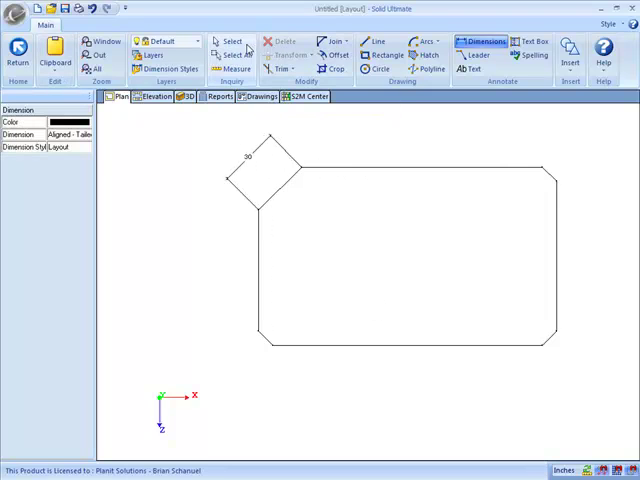
Step: End the temporary chamfer dimension and return to Select, leaving the rectangle unchanged
click(232, 40)
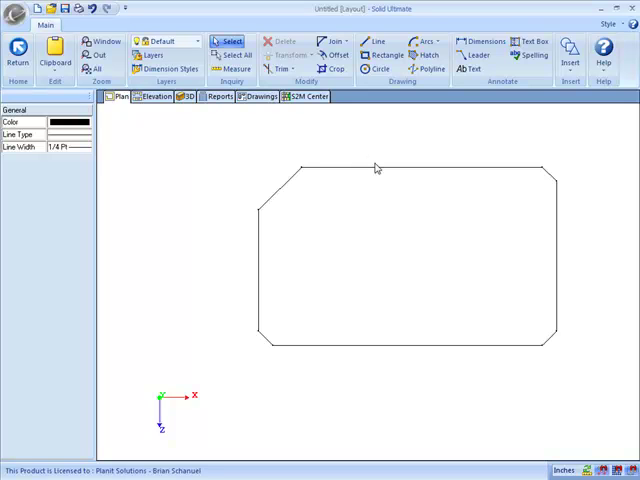
Step: Measure the chamfer (30 at 45°) and the left edge (59 9/16) with temporary measurements
click(236, 68)
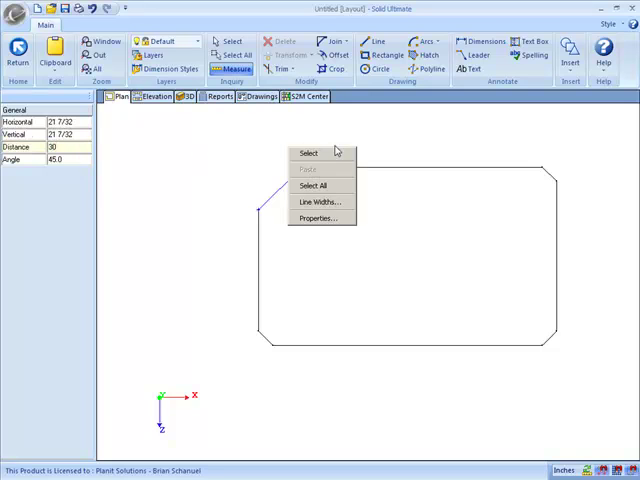
click(308, 152)
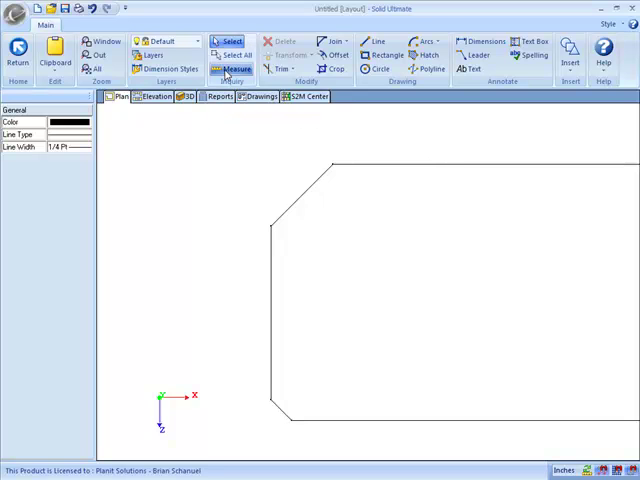
click(236, 68)
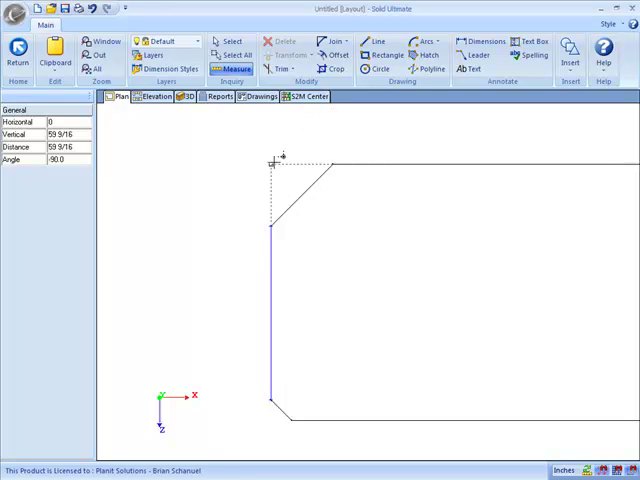
click(486, 40)
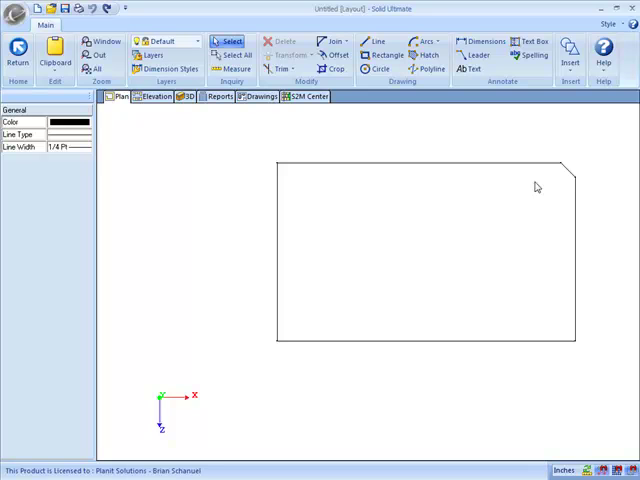
Step: Select the diagonal chamfer line to show its properties: length 30 at 45 degrees
click(560, 168)
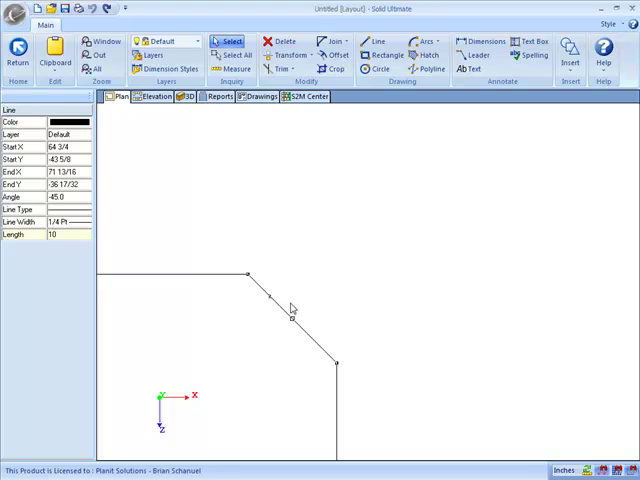
mouse_move(288, 308)
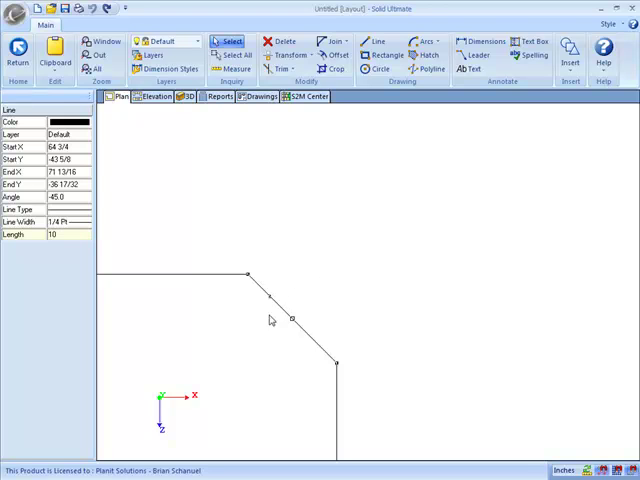
mouse_move(332, 278)
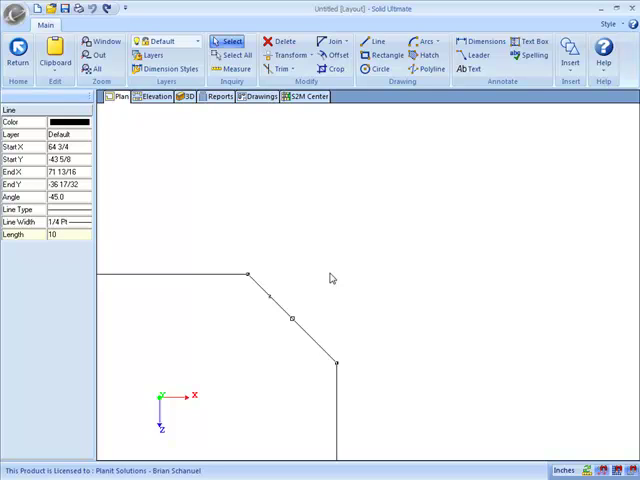
click(336, 56)
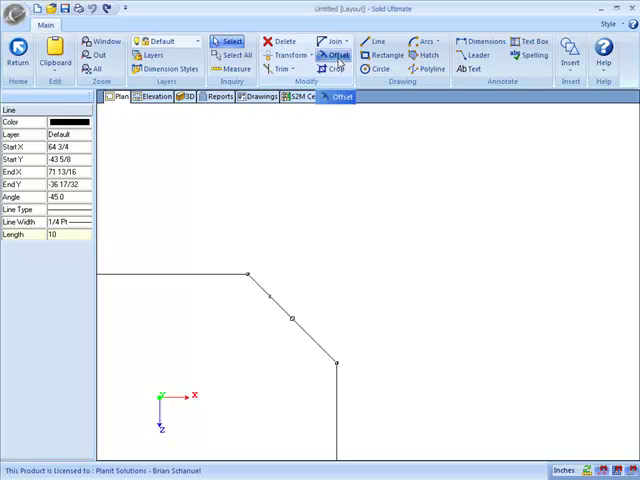
Step: Offset the diagonal chamfer line into several evenly spaced parallel copies outside the corner
click(338, 56)
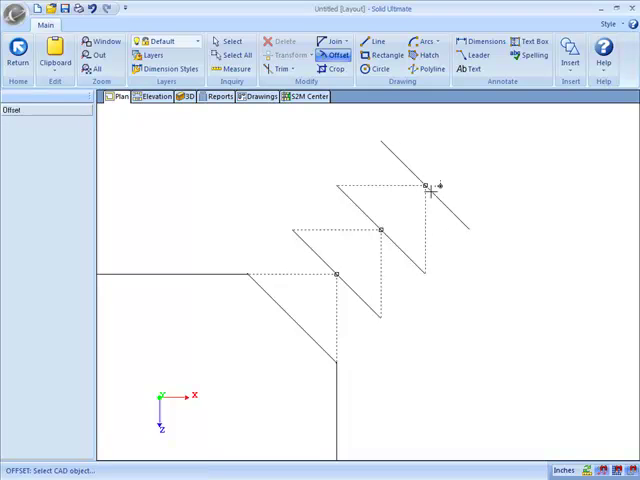
mouse_move(512, 278)
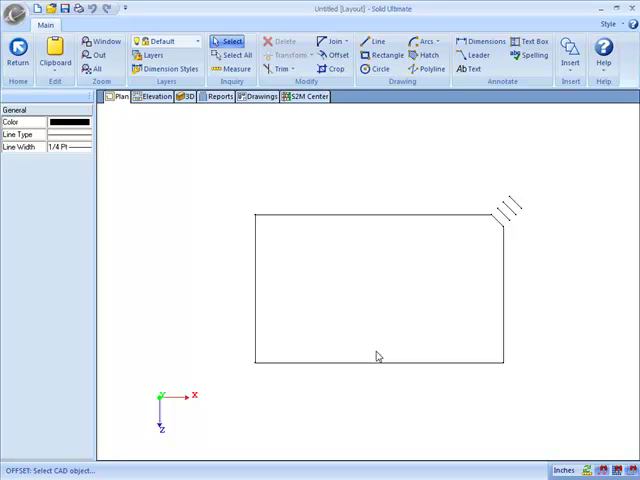
Step: Offset the rectangle's bottom edge by 12 to create parallel copies below it
click(378, 362)
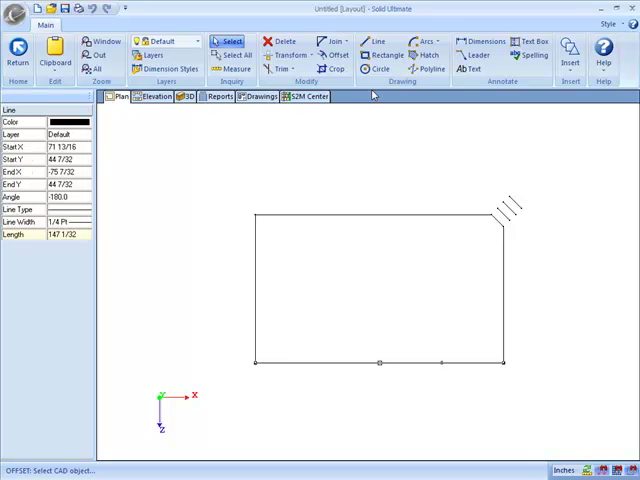
click(336, 54)
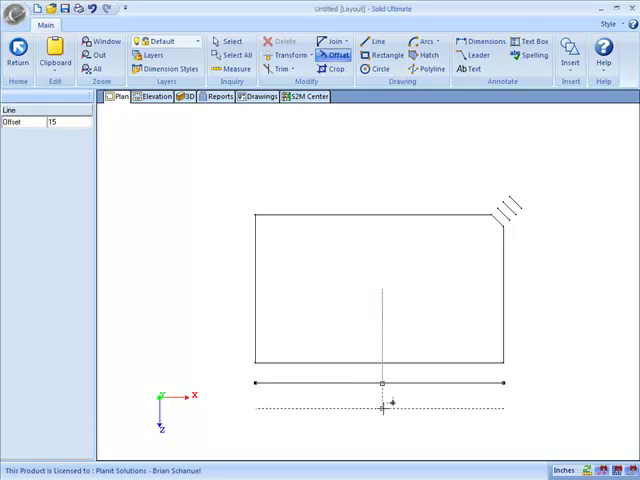
text(12)
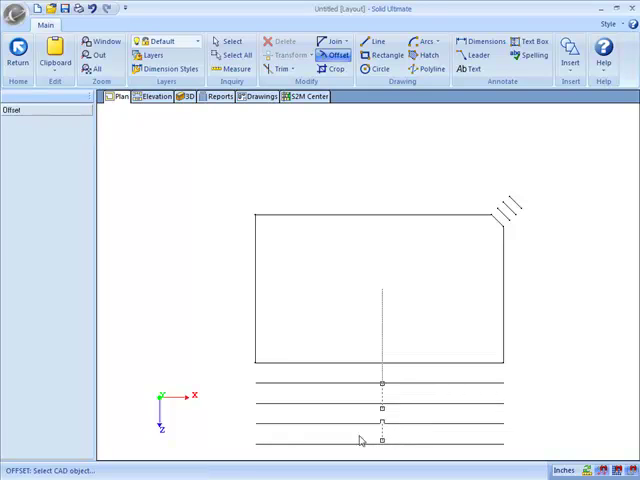
mouse_move(320, 372)
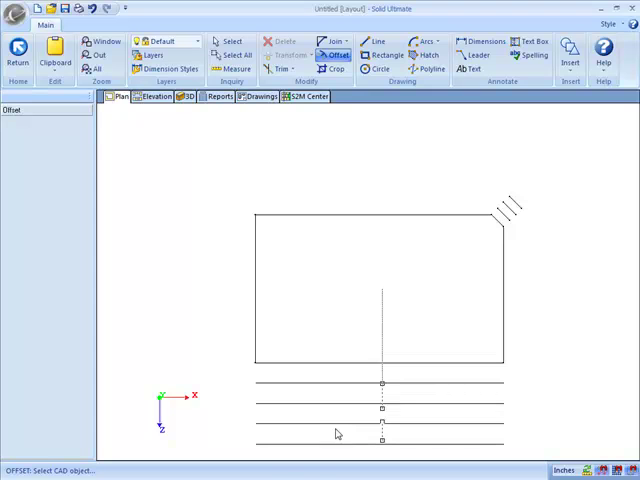
mouse_move(364, 356)
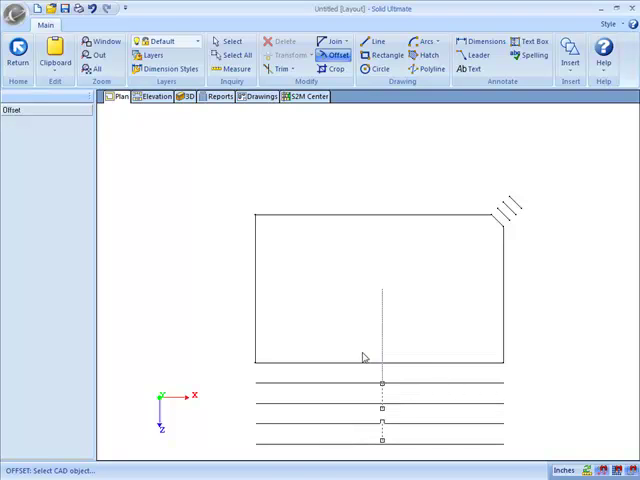